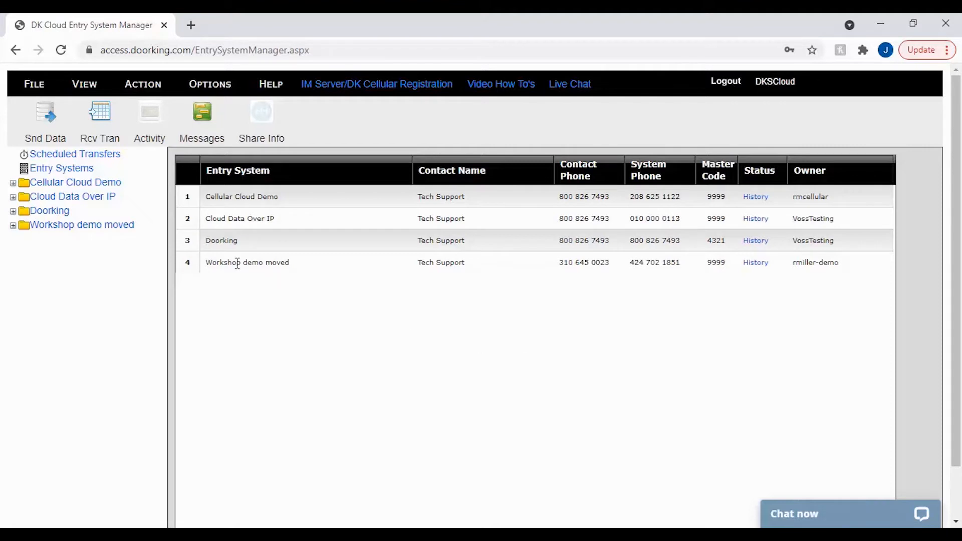
mouse_move(13, 197)
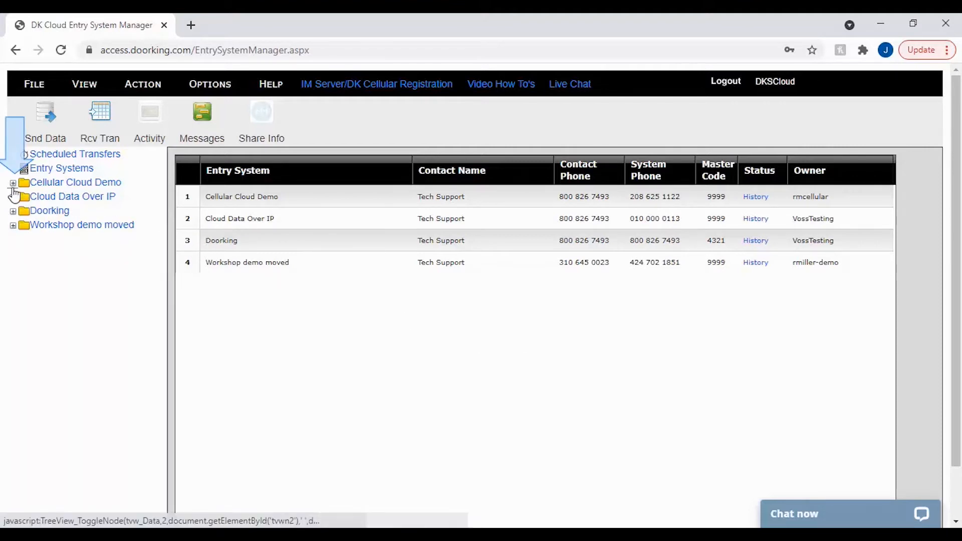
Expand Cellular Cloud Demo to show its System Information, Resident and Transactions sections
click(14, 182)
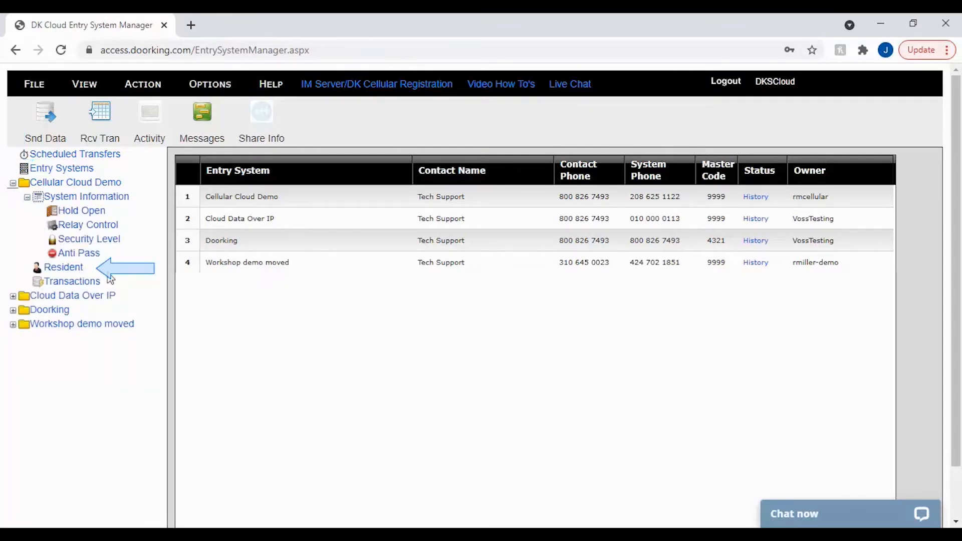
Show the Cellular Cloud Demo resident list with its eleven residents
click(63, 267)
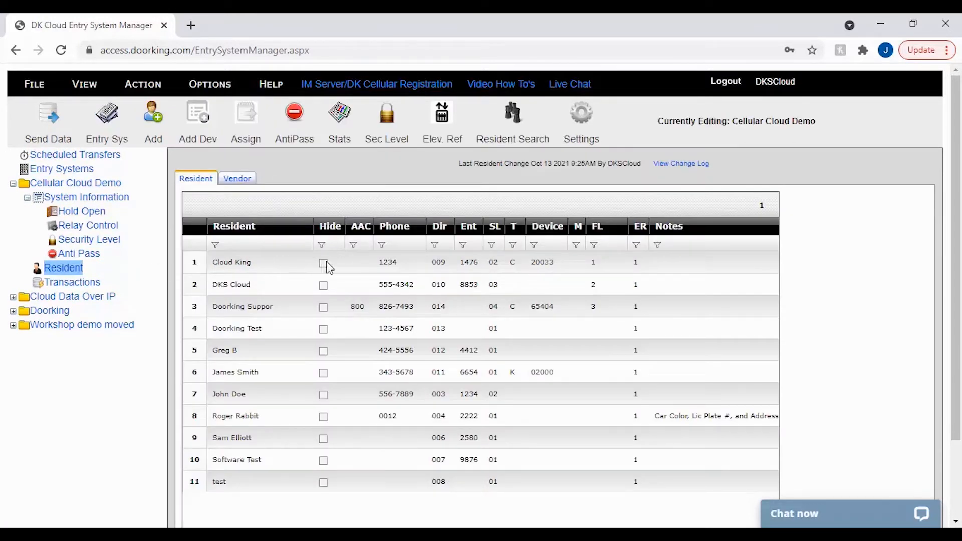
mouse_move(508, 213)
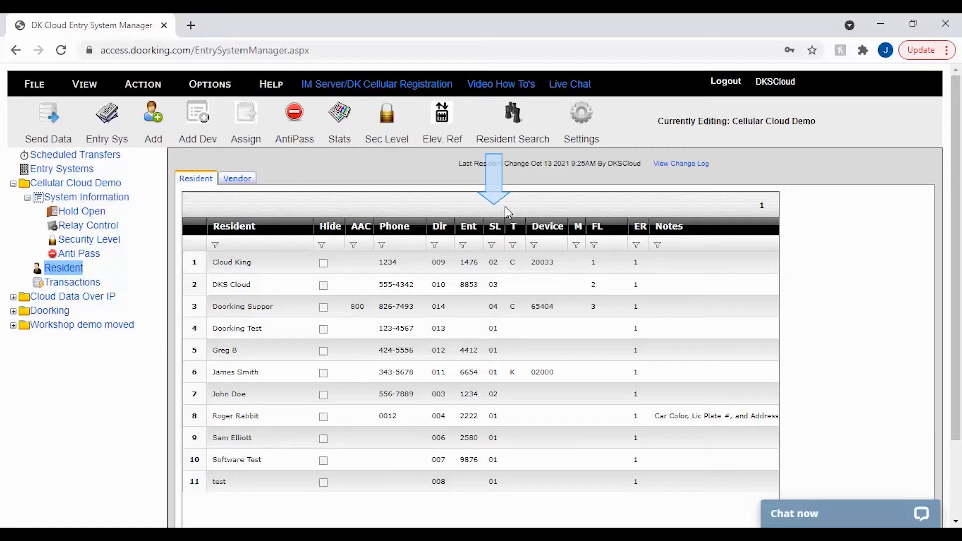
mouse_move(504, 218)
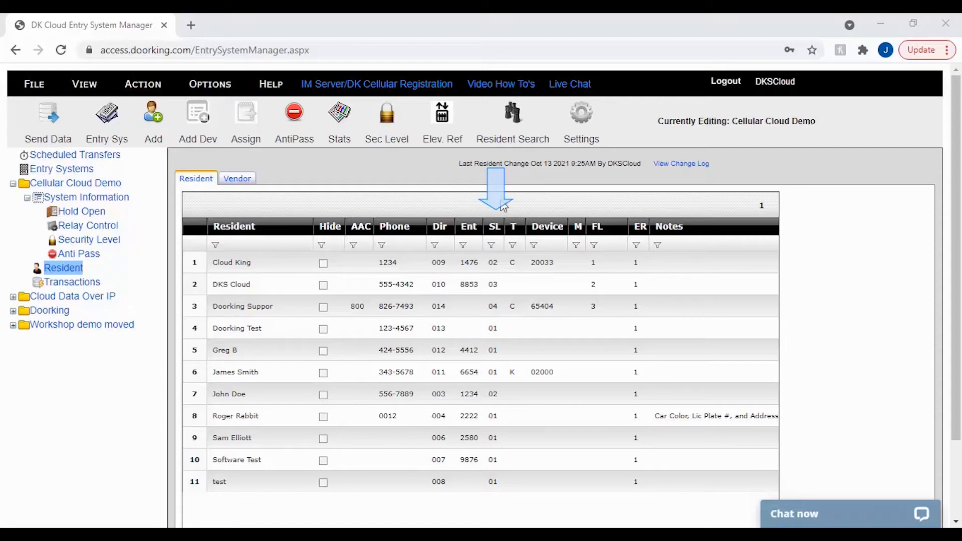
click(493, 226)
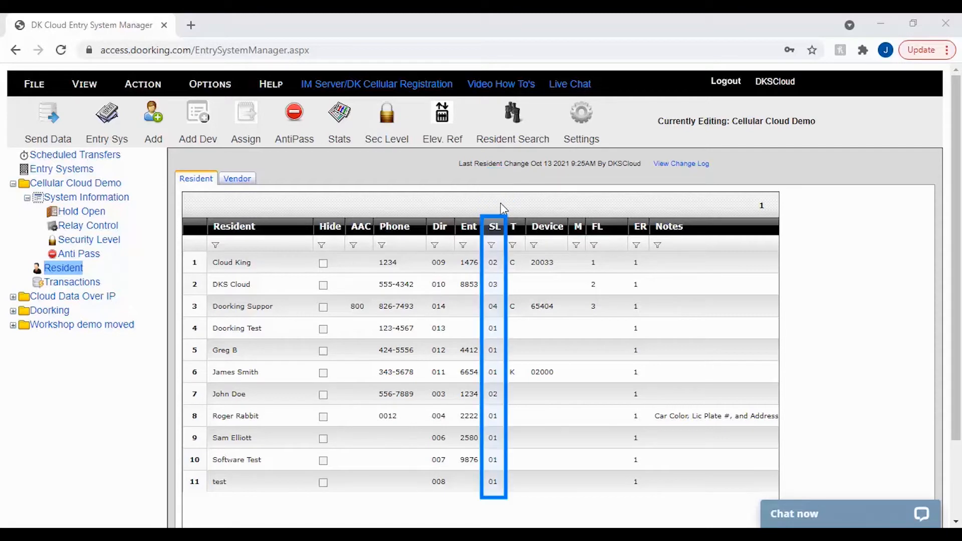
mouse_move(511, 261)
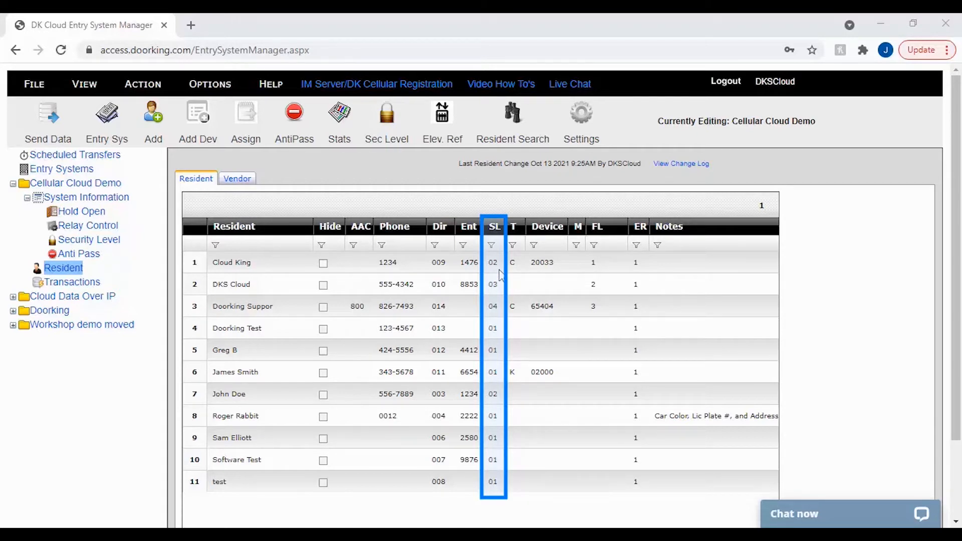
mouse_move(500, 284)
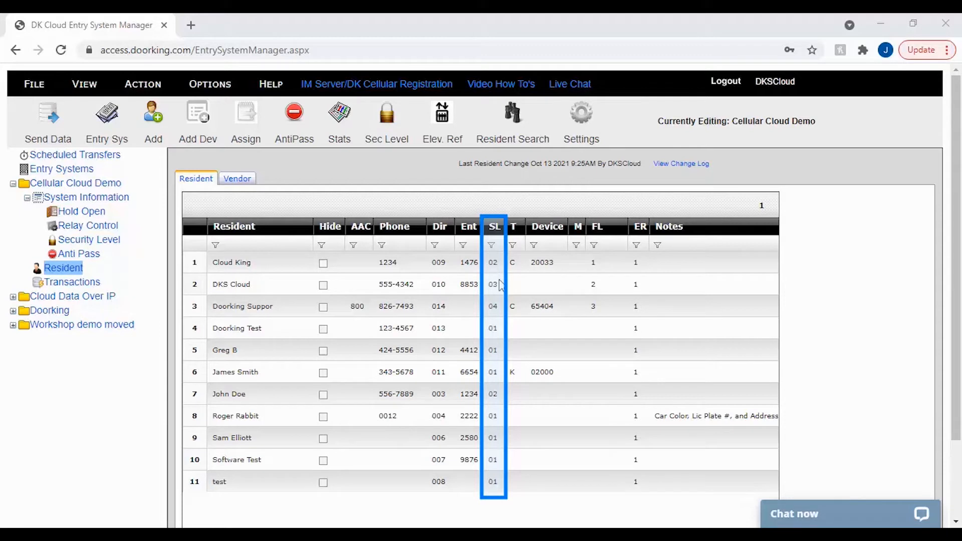
mouse_move(508, 391)
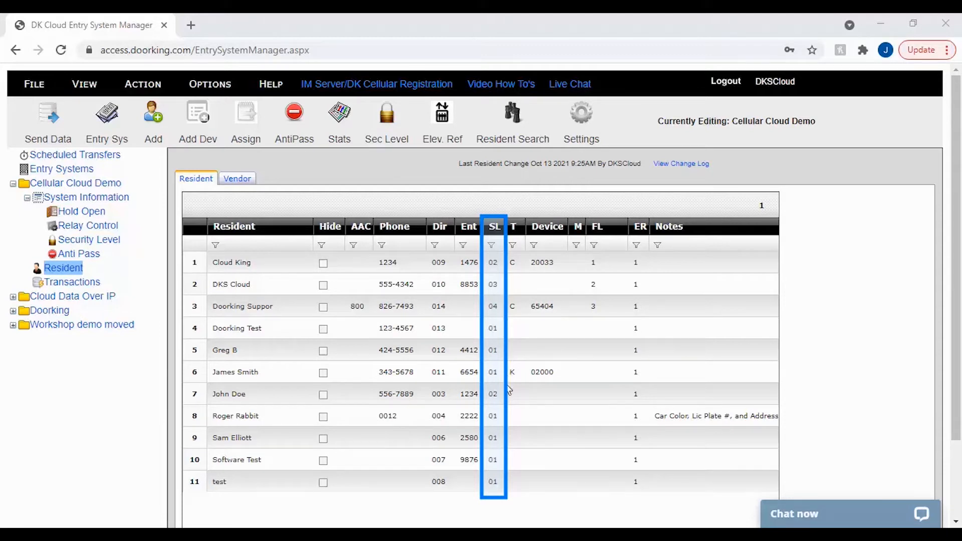
mouse_move(500, 491)
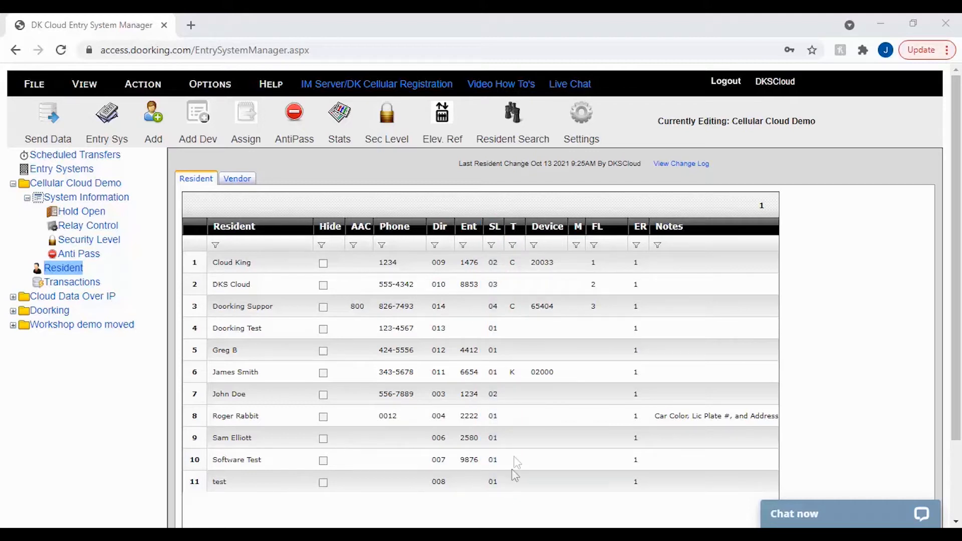
mouse_move(510, 215)
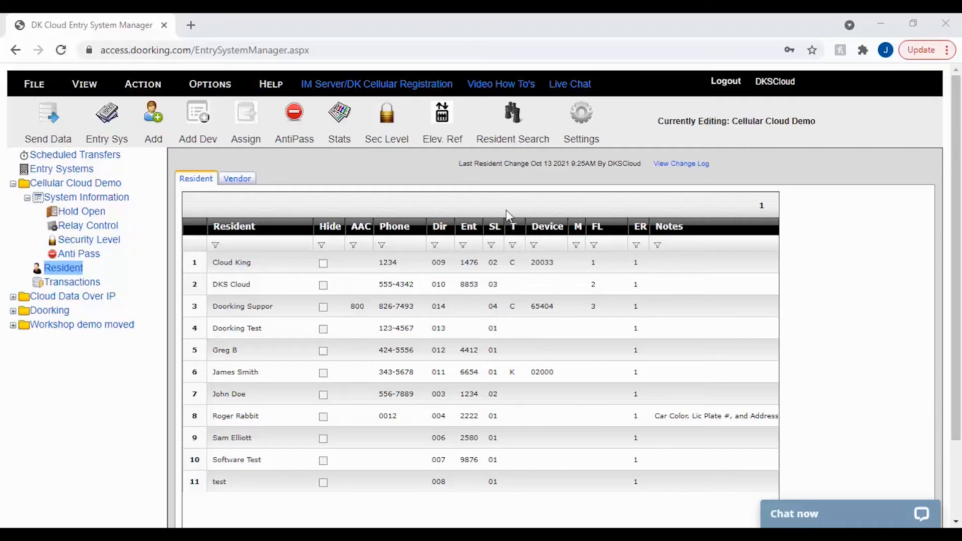
mouse_move(376, 151)
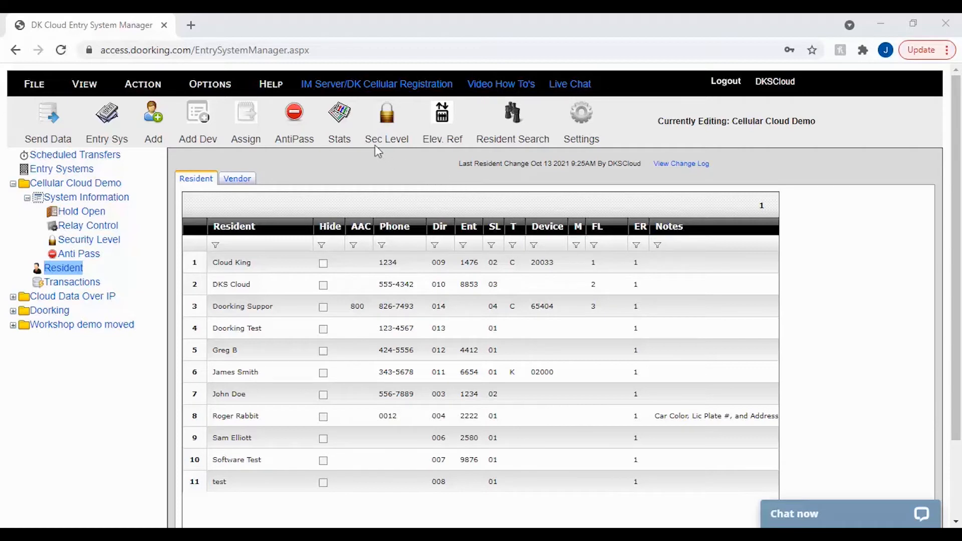
mouse_move(386, 116)
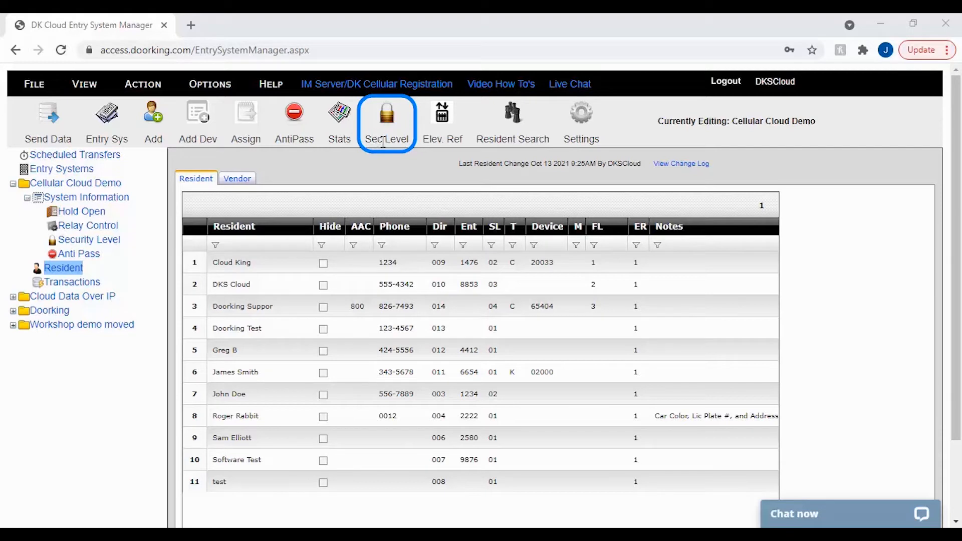
mouse_move(380, 139)
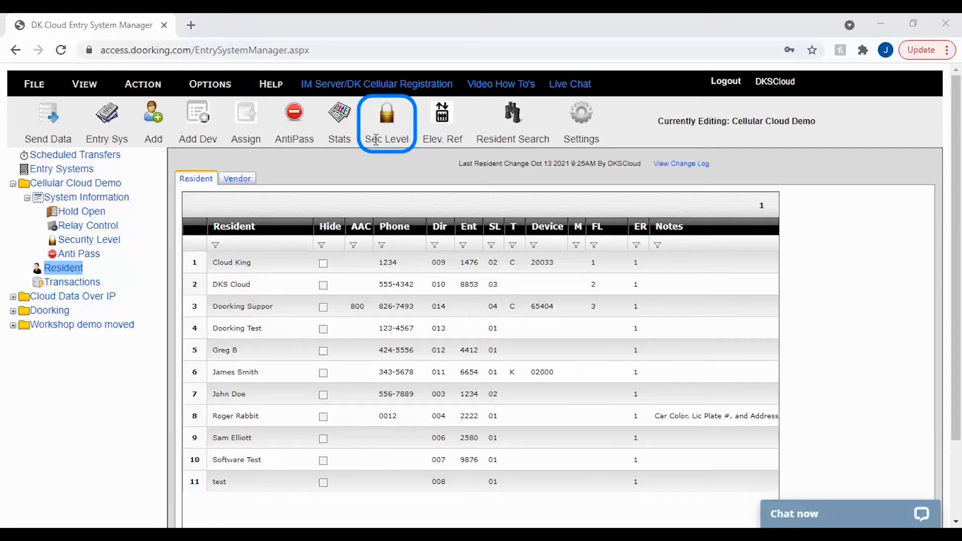
mouse_move(378, 157)
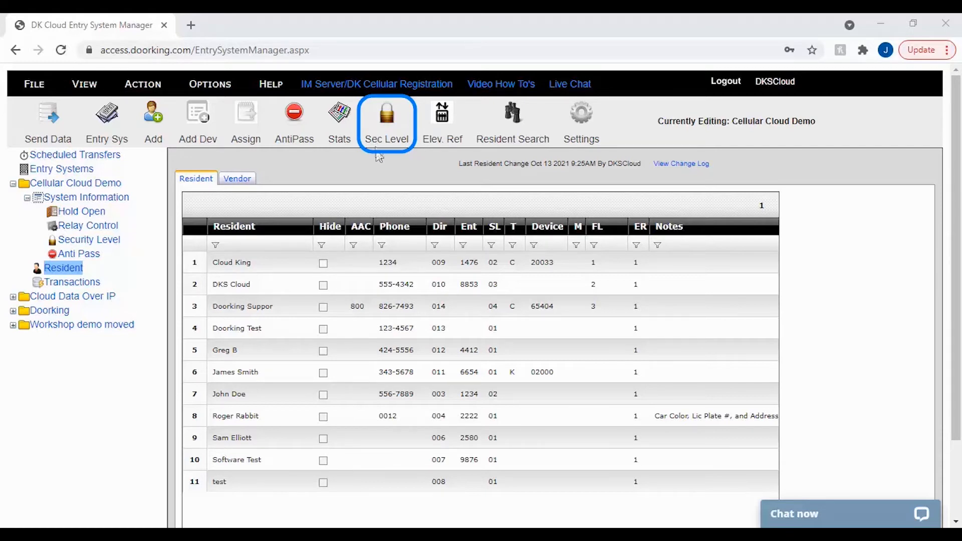
mouse_move(563, 211)
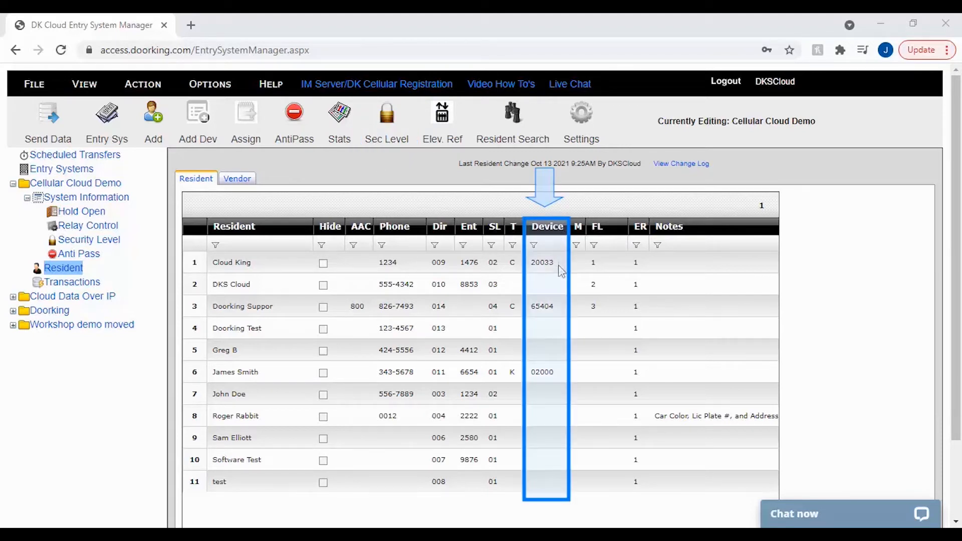
mouse_move(562, 357)
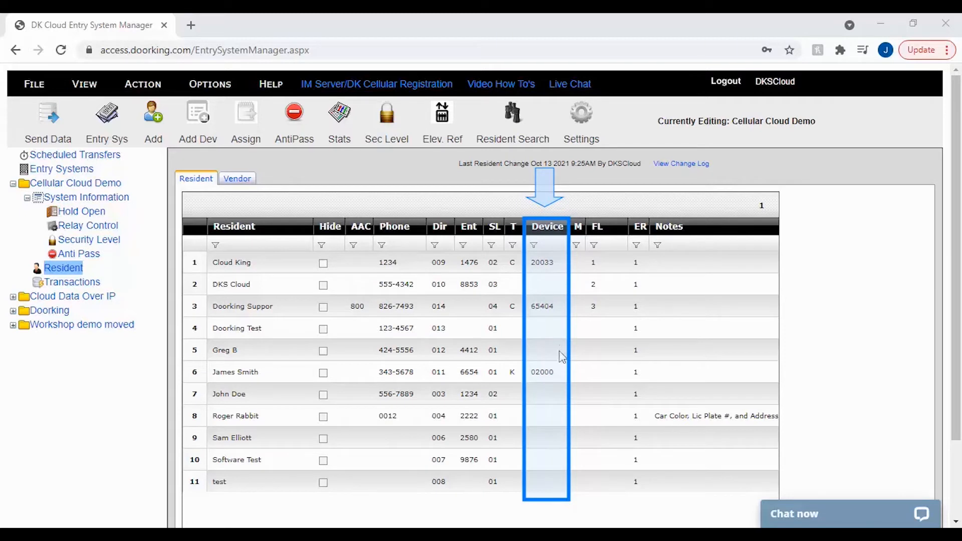
mouse_move(555, 385)
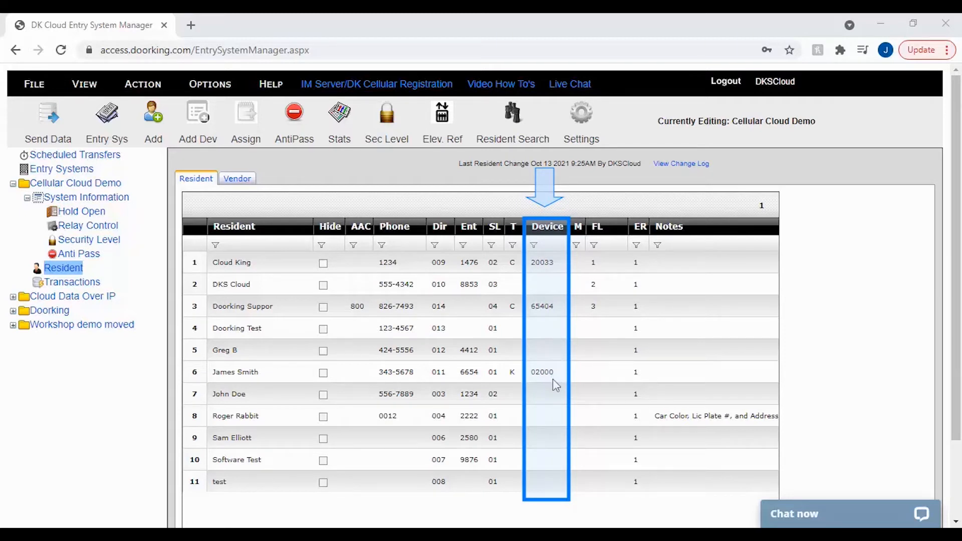
mouse_move(554, 388)
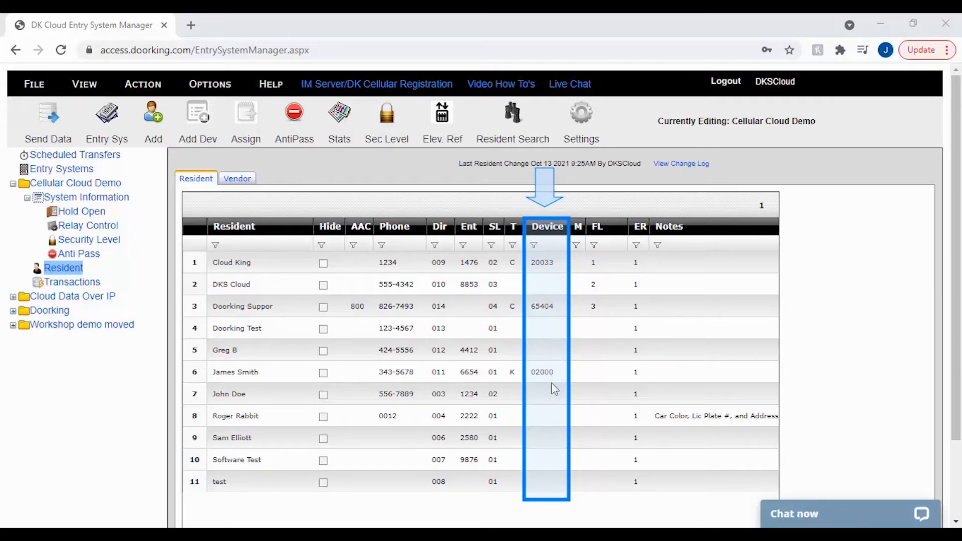
mouse_move(554, 392)
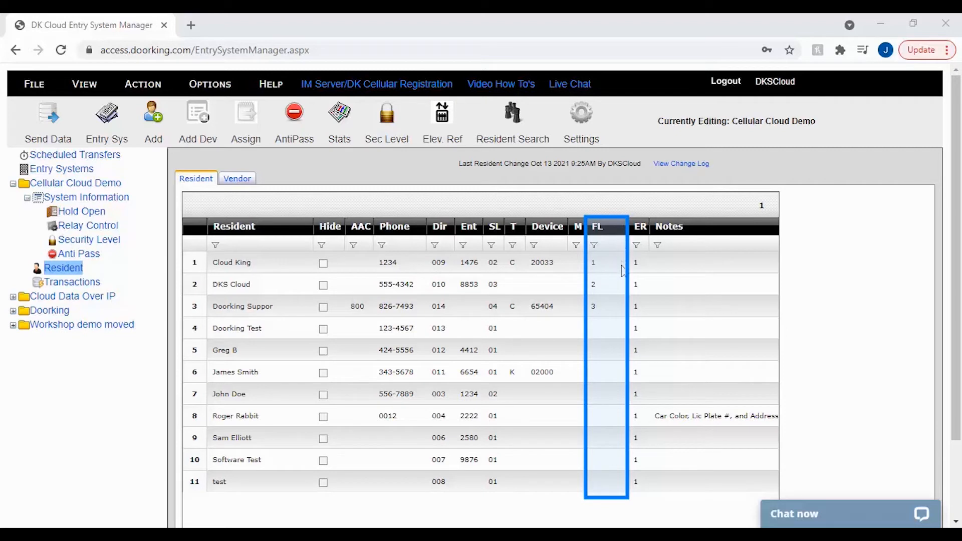
mouse_move(620, 367)
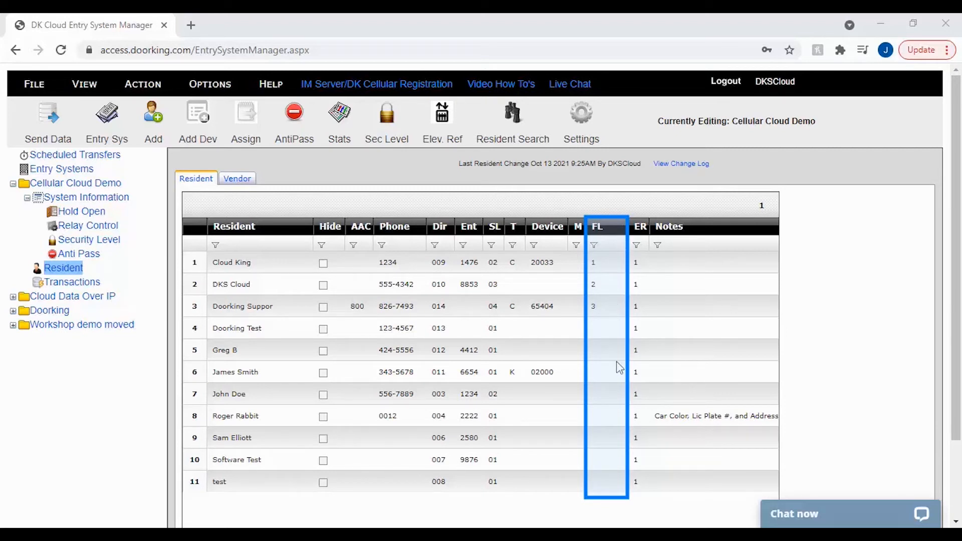
mouse_move(607, 382)
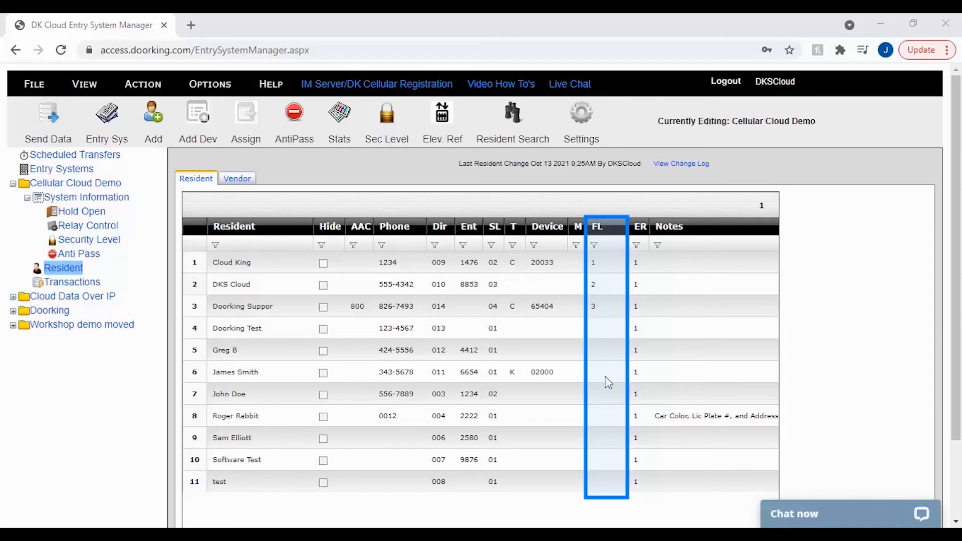
mouse_move(601, 412)
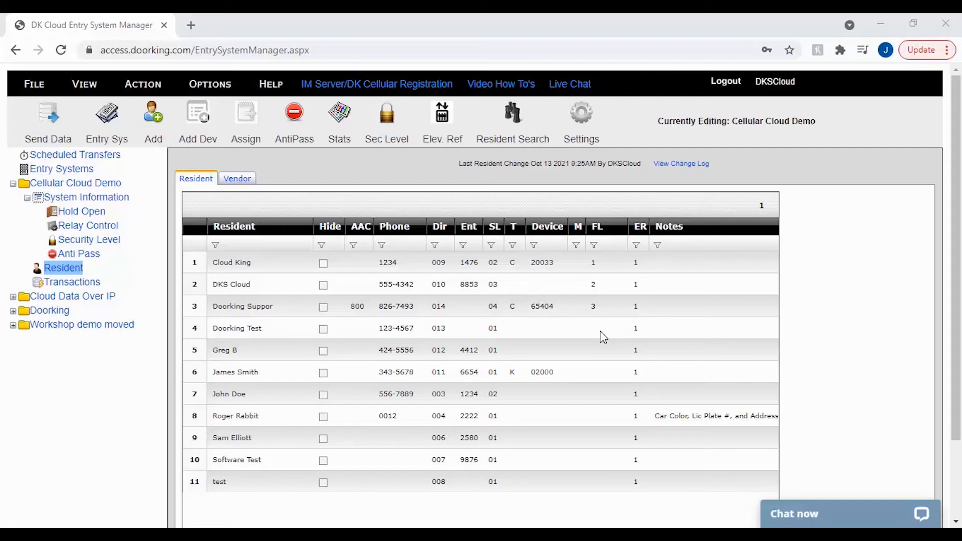
click(442, 120)
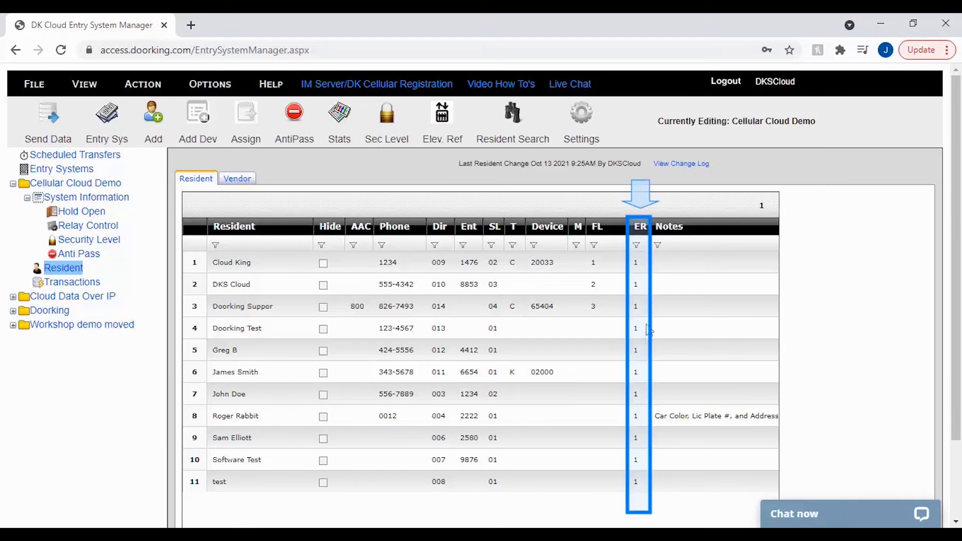
mouse_move(644, 368)
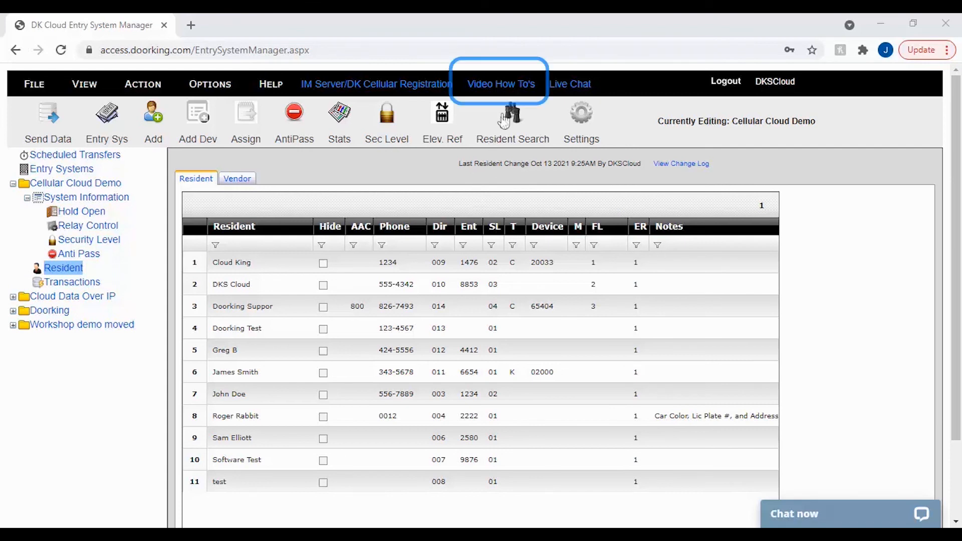
mouse_move(511, 101)
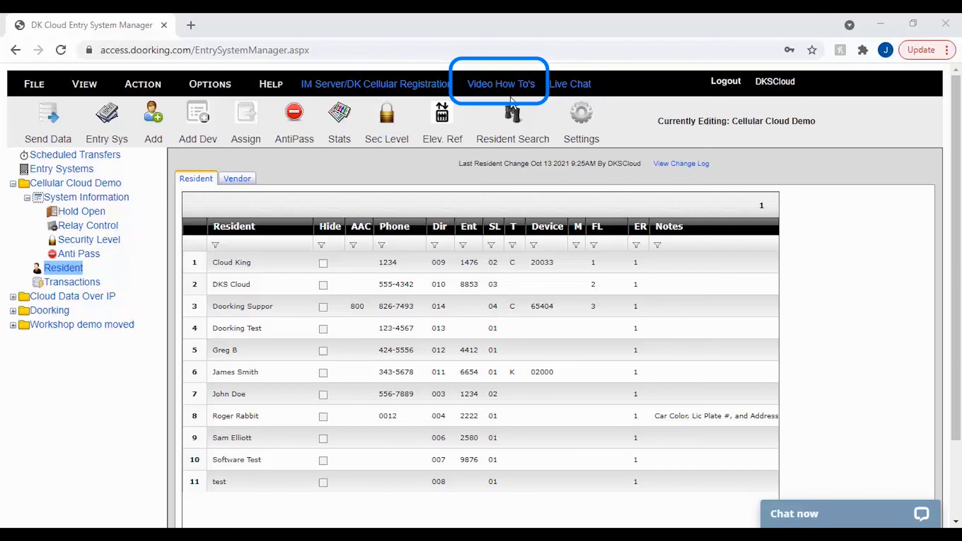